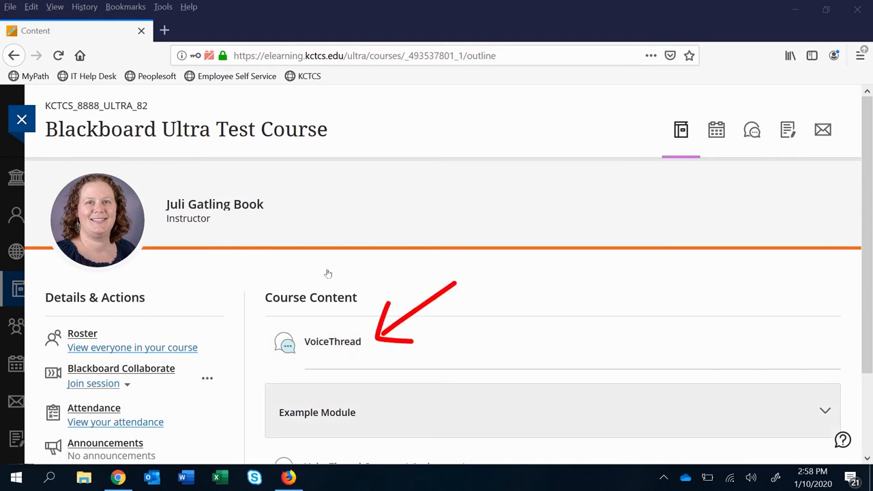
pyautogui.moveTo(333, 342)
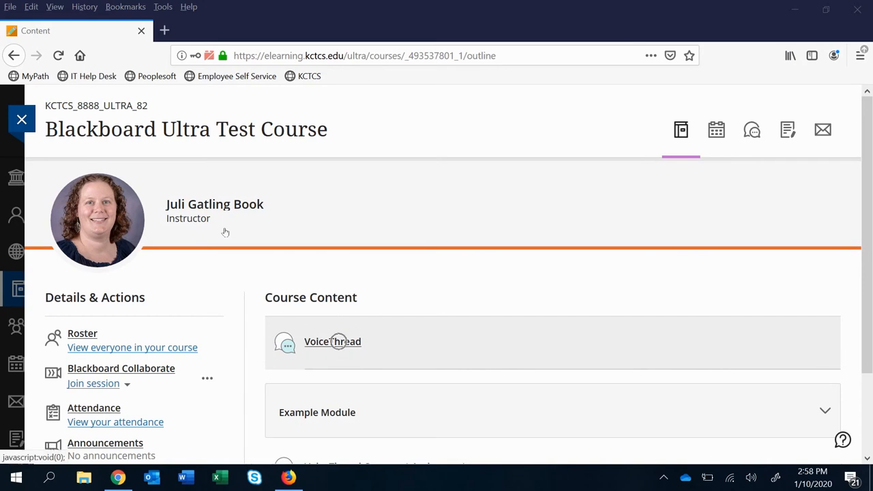
# Open the VoiceThread item under Course Content to see its due date and Launch button.
pyautogui.click(332, 342)
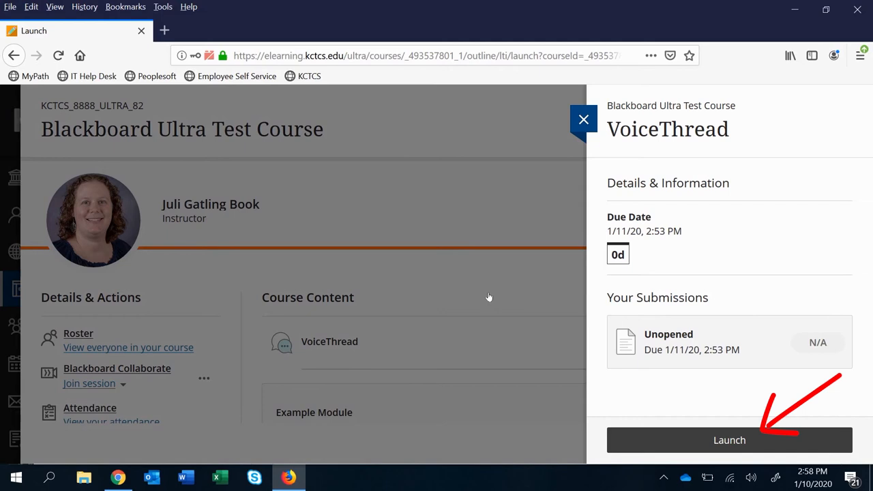
# Launch the 'How to Use VoiceThread' presentation and dismiss the comment popup beside the avatars.
pyautogui.click(729, 440)
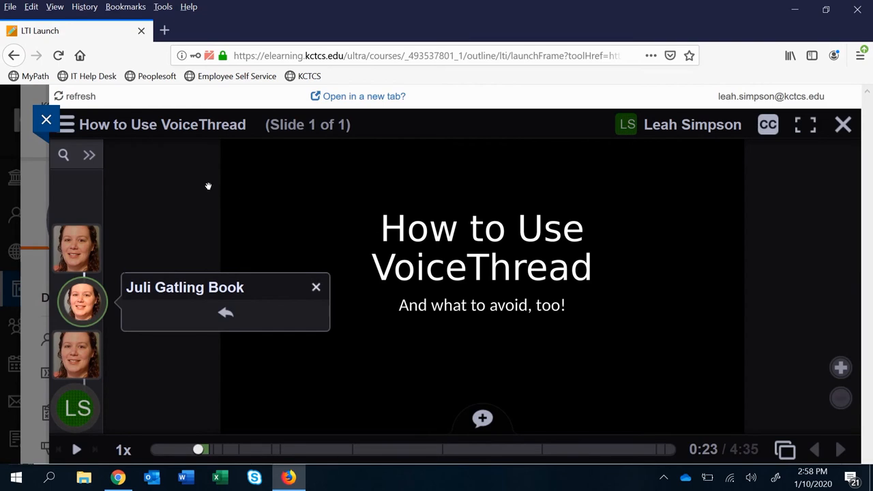
pyautogui.click(316, 286)
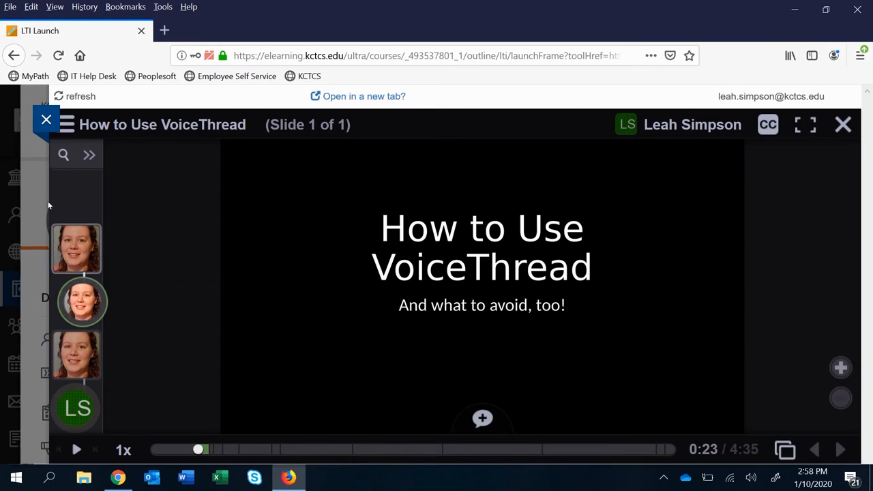
pyautogui.click(82, 302)
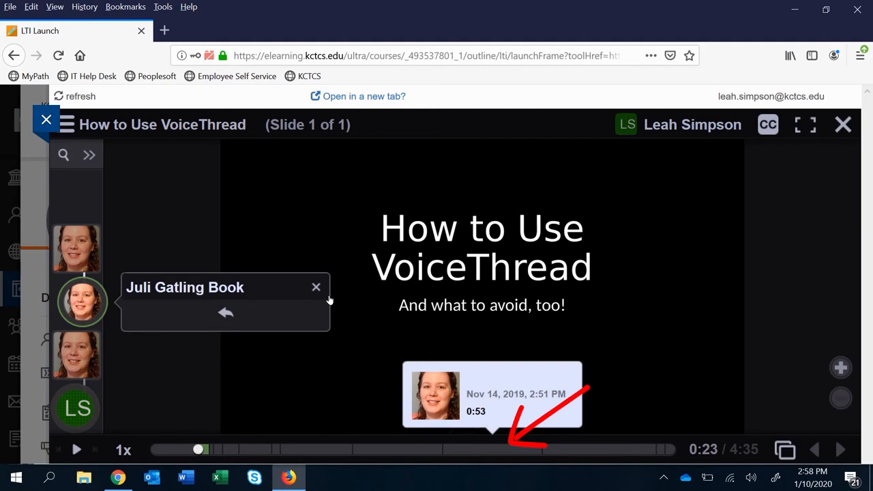
pyautogui.click(316, 287)
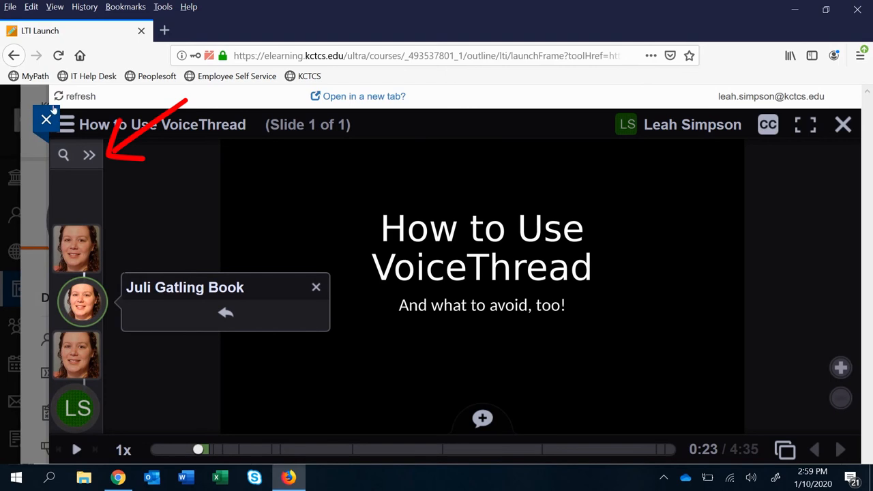
# Expand the commenter list to view names and dates, close the bubble, then collapse it.
pyautogui.click(88, 155)
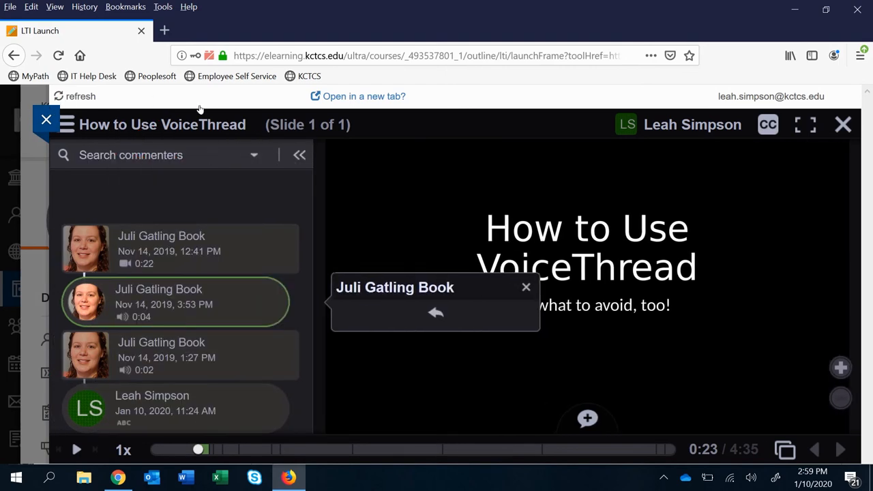
pyautogui.click(526, 287)
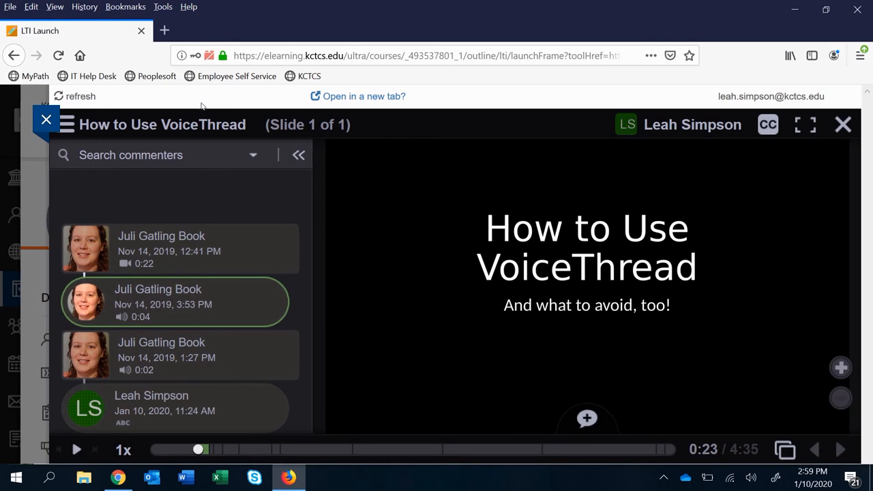
pyautogui.click(296, 154)
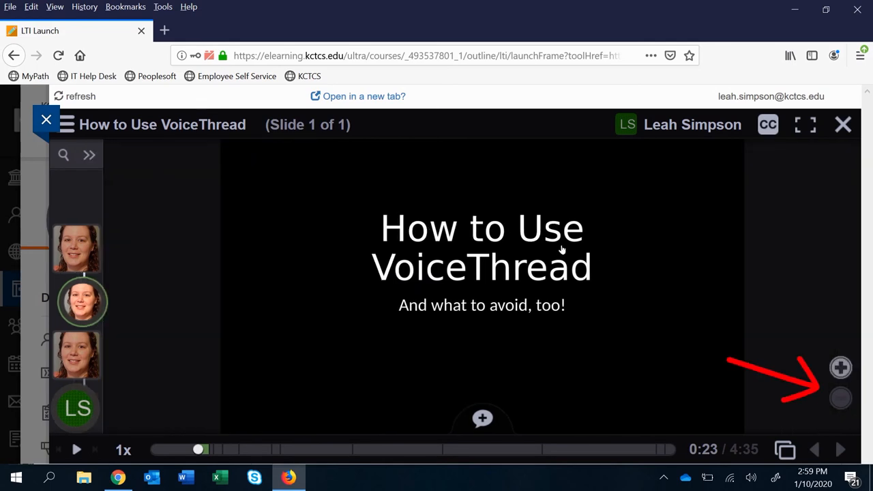
pyautogui.click(840, 368)
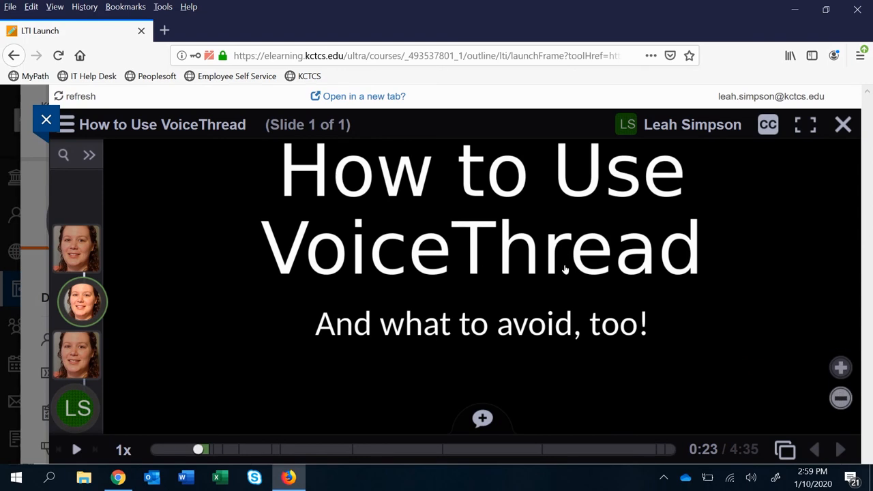
pyautogui.click(840, 402)
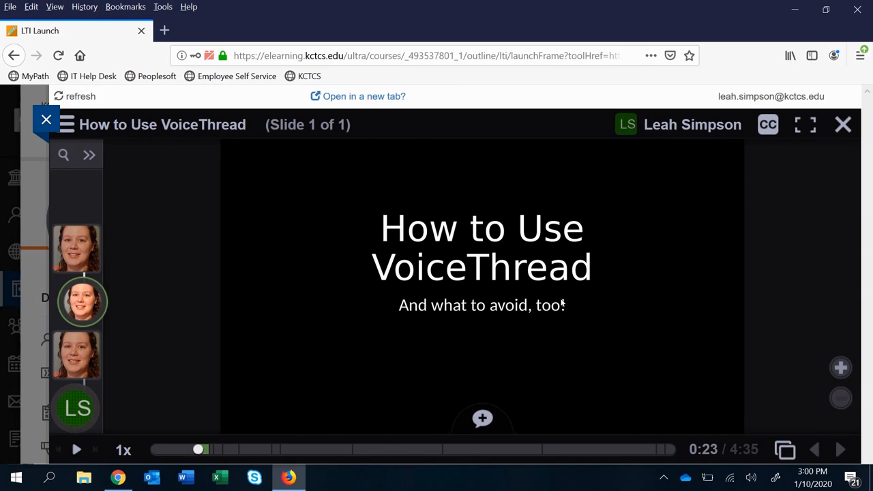
pyautogui.moveTo(524, 304)
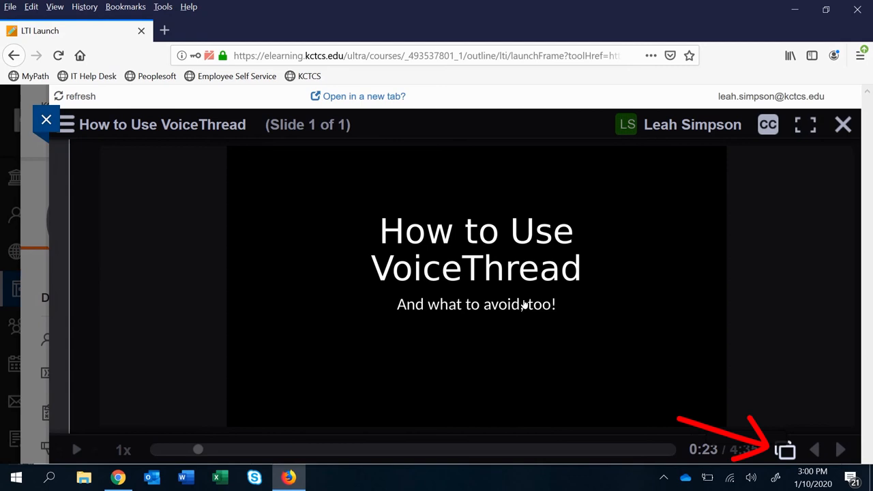
pyautogui.click(786, 449)
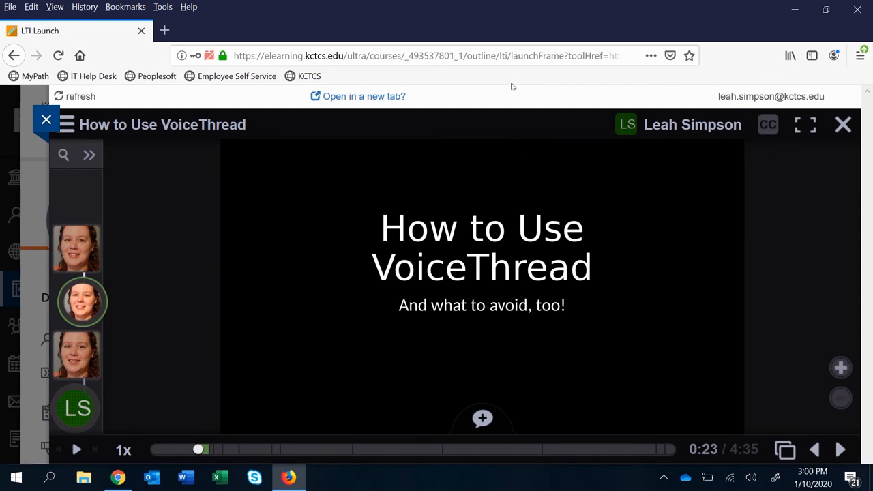
pyautogui.moveTo(516, 92)
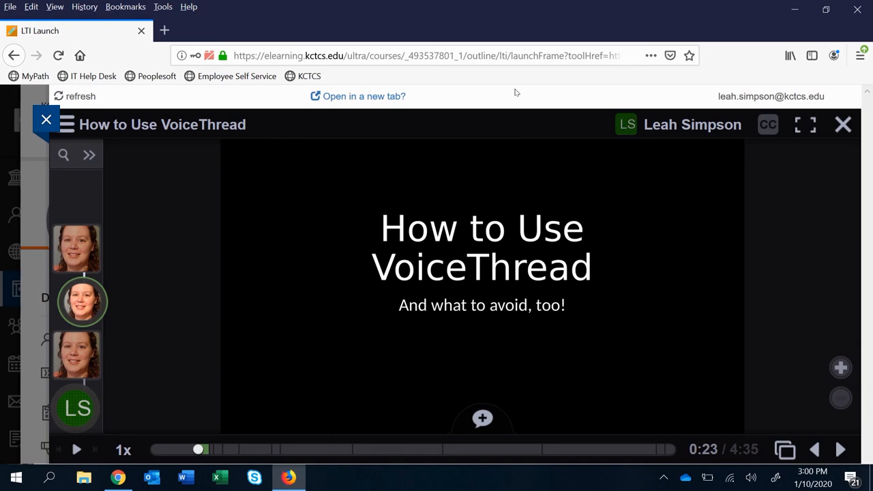
pyautogui.moveTo(318, 285)
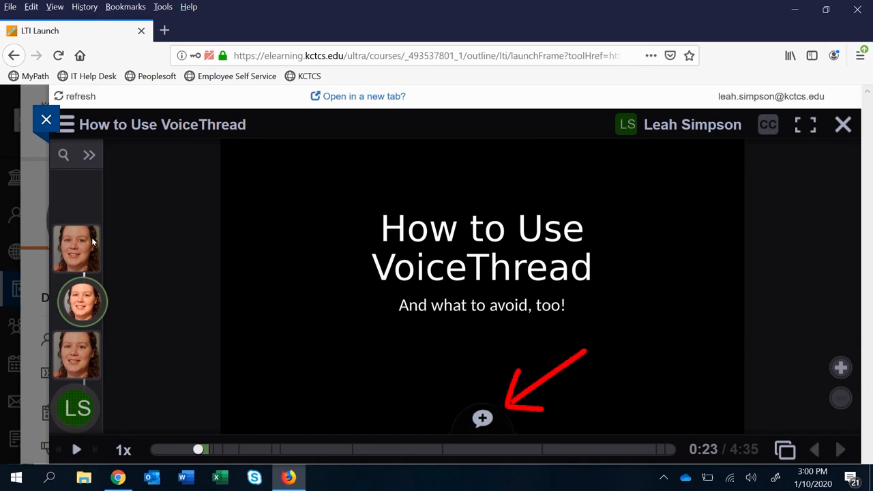
pyautogui.click(484, 418)
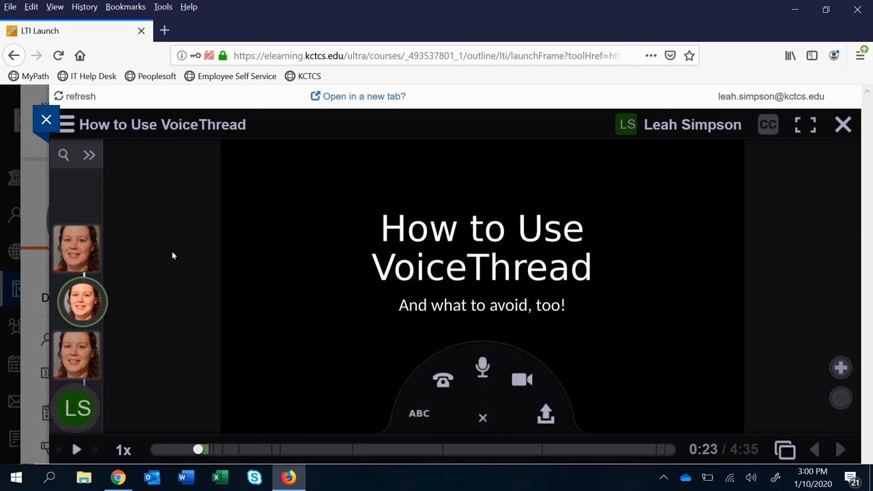
pyautogui.click(82, 302)
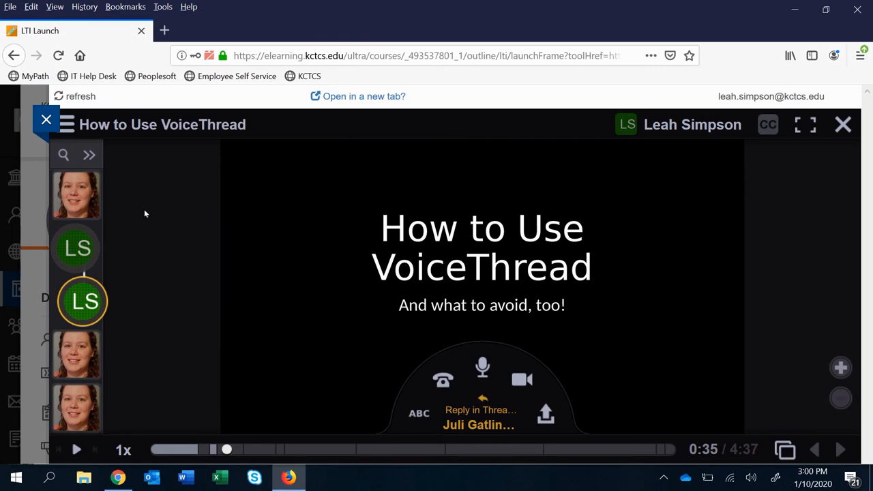
pyautogui.moveTo(146, 217)
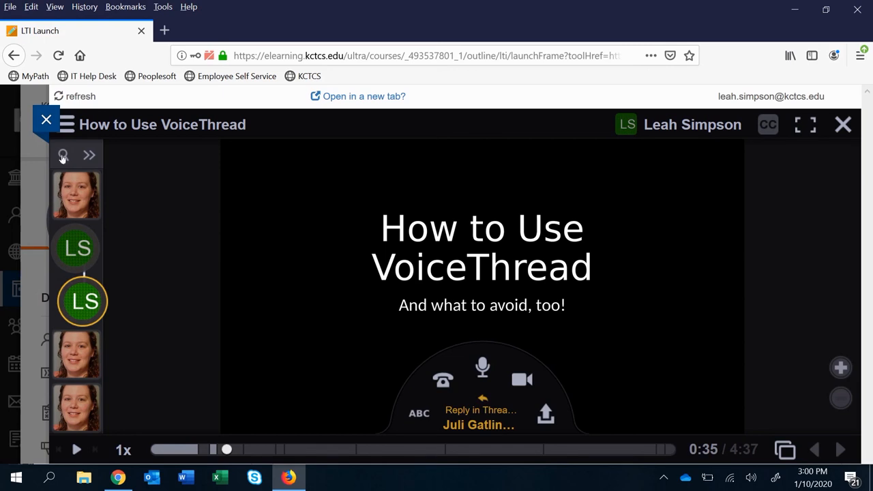
pyautogui.moveTo(103, 151)
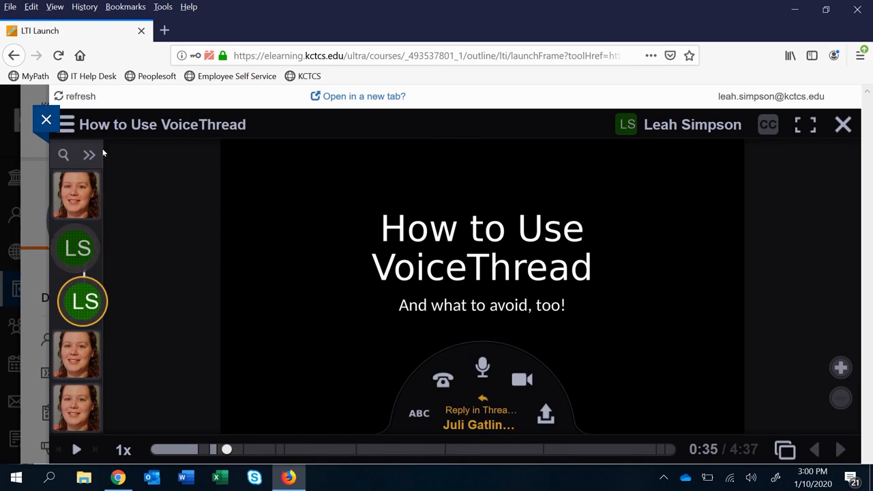